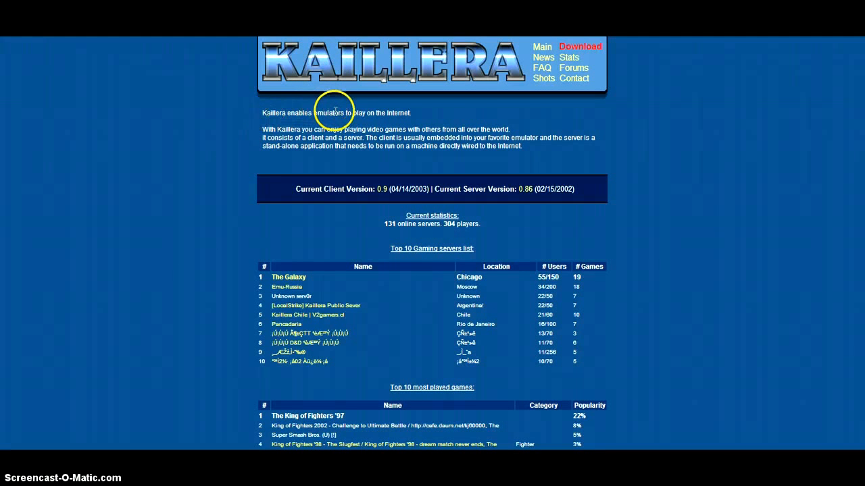
pyautogui.moveTo(716, 209)
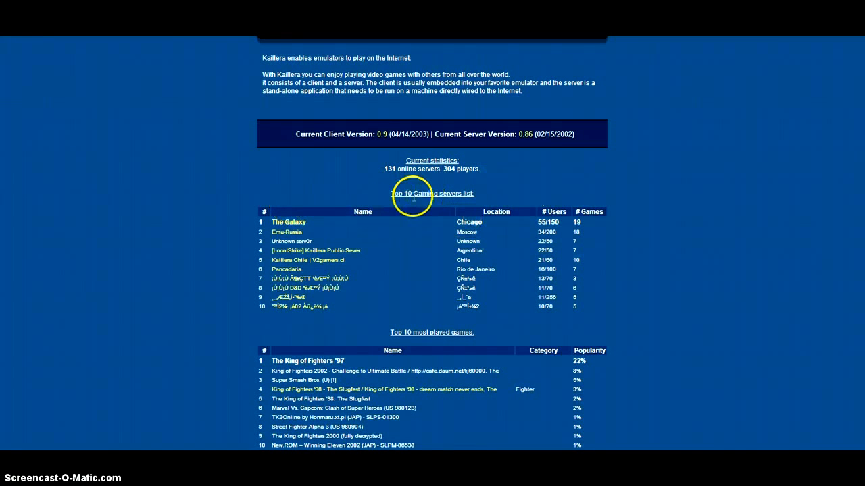
pyautogui.moveTo(416, 332)
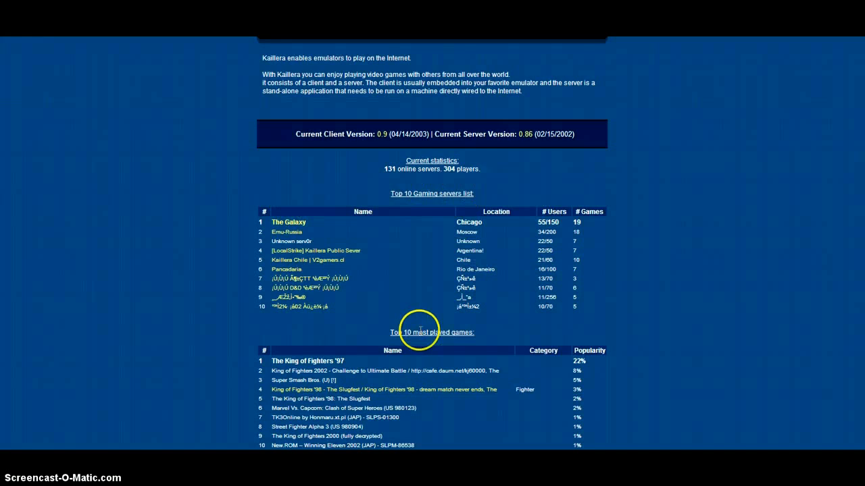
# - Scroll the Kaillera homepage to review the top servers and most-played games lists
pyautogui.scroll(3)
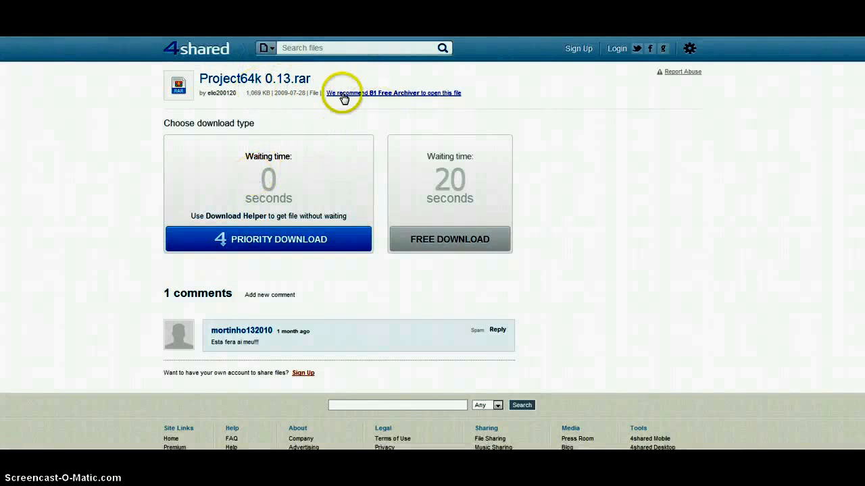
pyautogui.moveTo(370, 144)
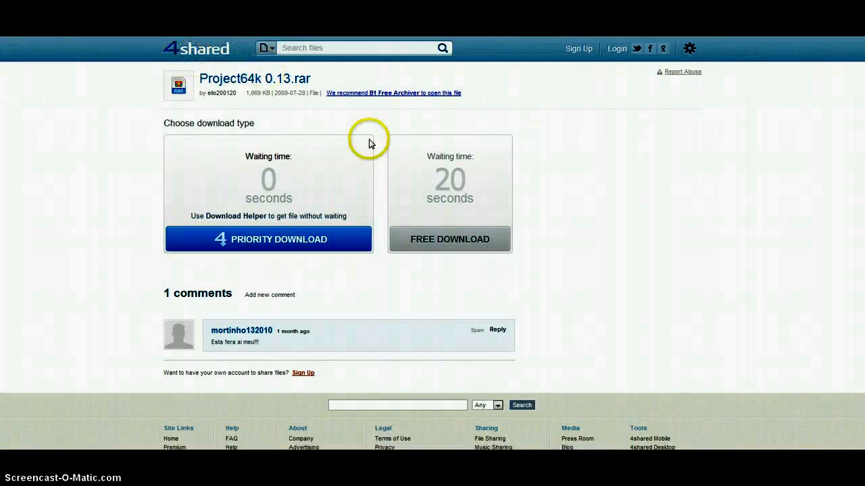
pyautogui.moveTo(648, 154)
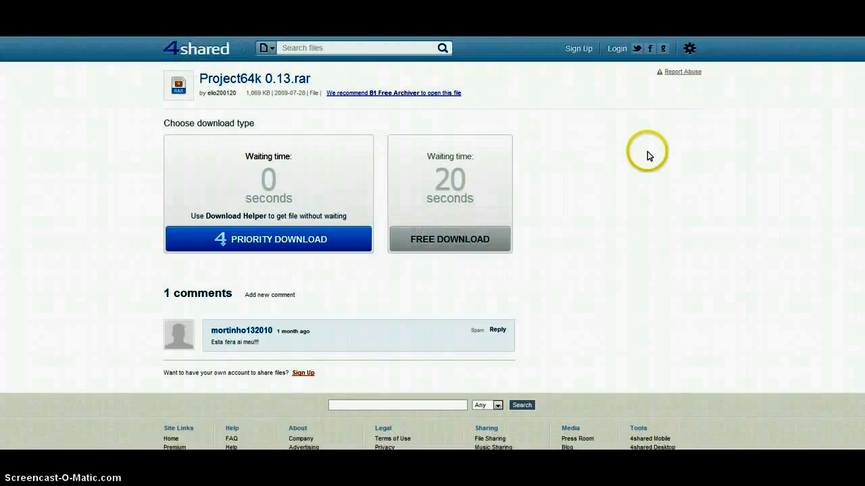
pyautogui.moveTo(598, 149)
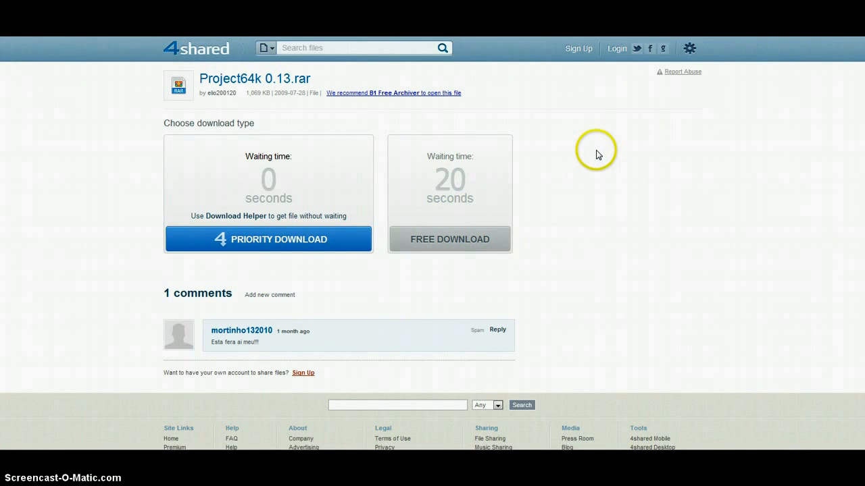
pyautogui.moveTo(633, 81)
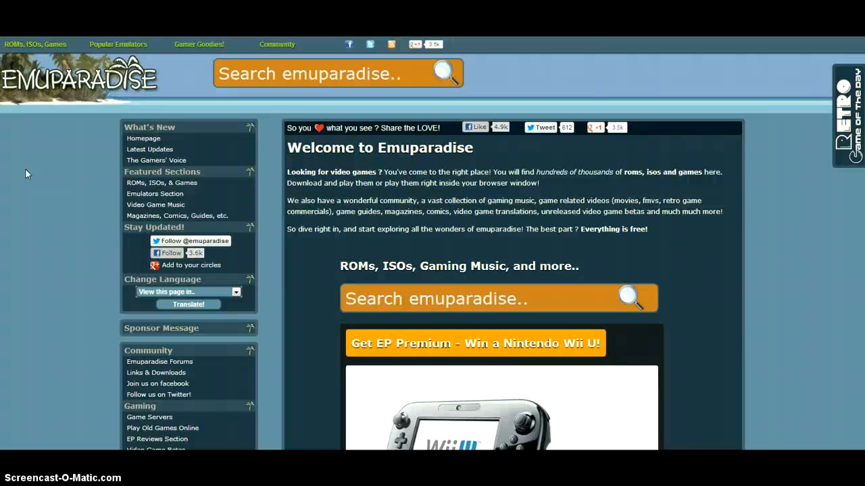
pyautogui.moveTo(14, 179)
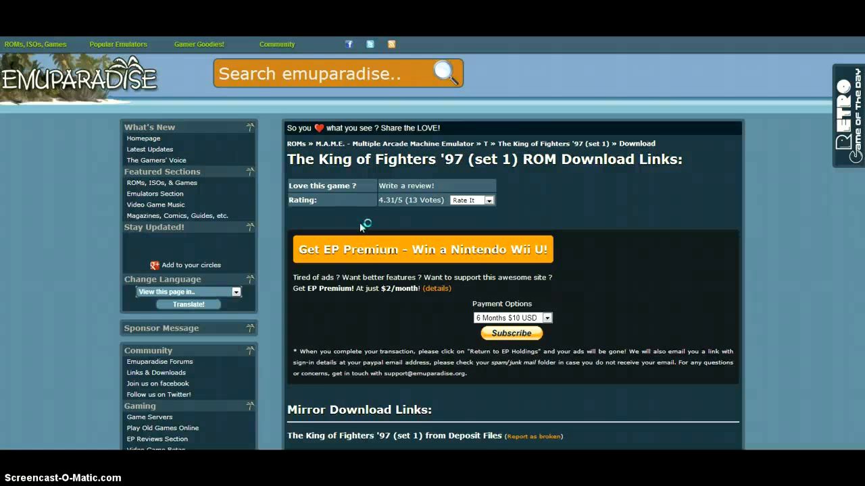
# - Scroll the King of Fighters '97 (set 1) ROM page down to the mirror links
pyautogui.scroll(-3)
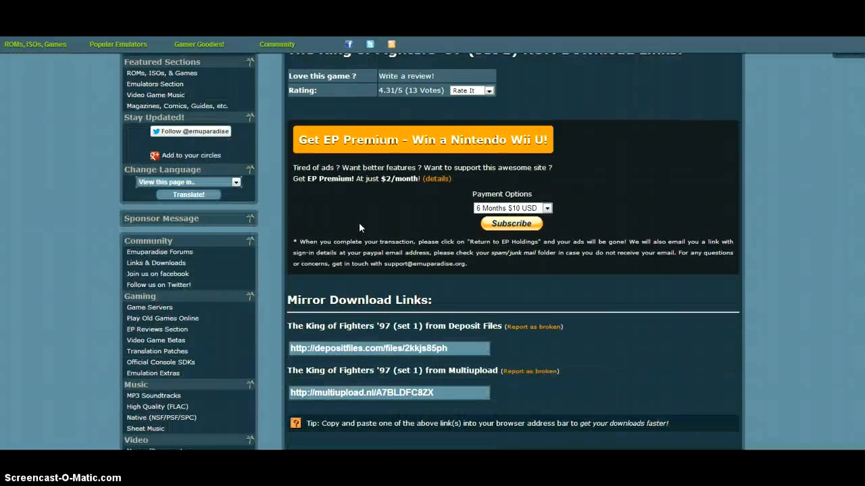
pyautogui.scroll(-3)
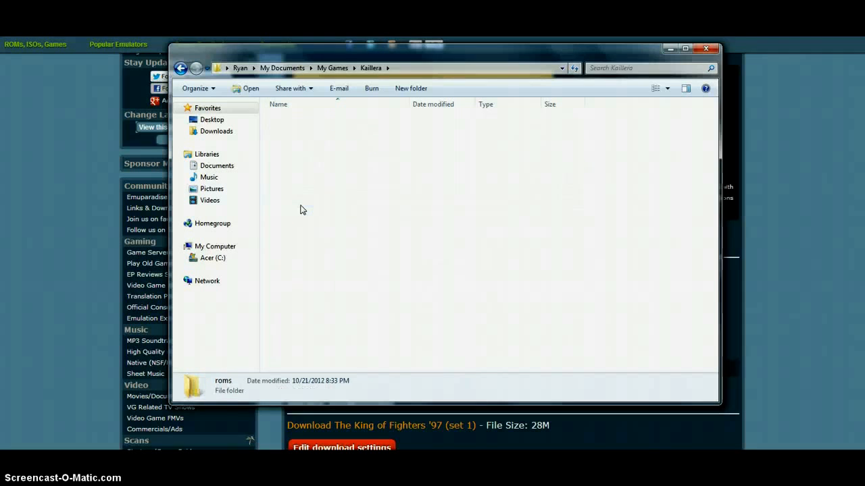
# - Check the five ZIP archives in roms, then go back and select mame32k
pyautogui.doubleClick(223, 385)
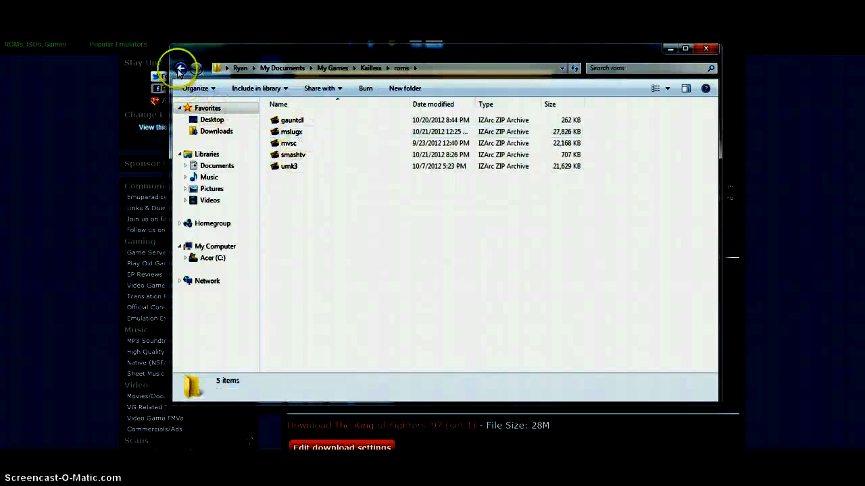
pyautogui.click(181, 68)
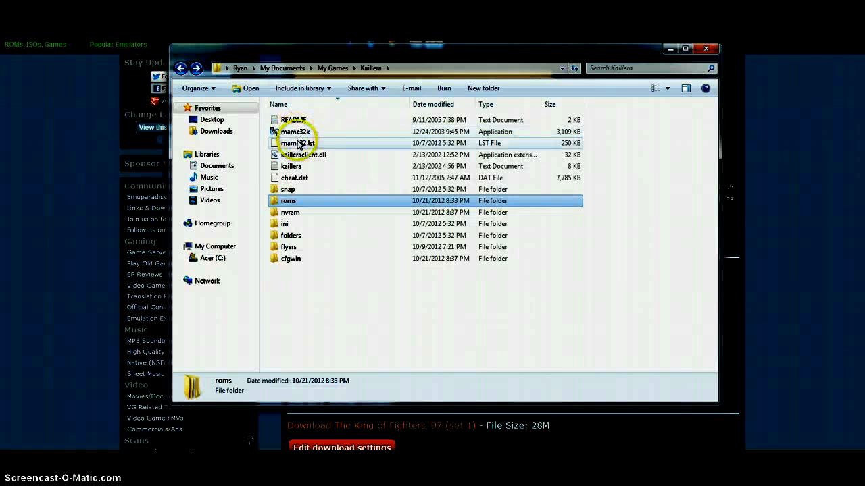
pyautogui.click(295, 132)
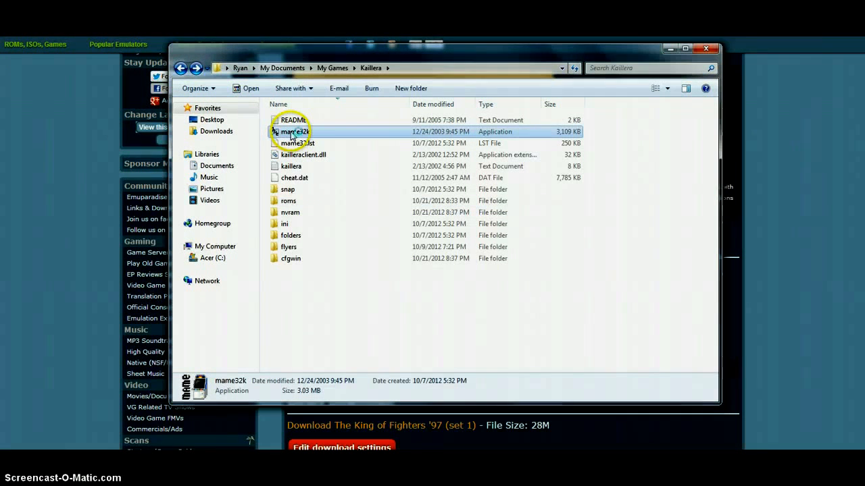
pyautogui.moveTo(287, 350)
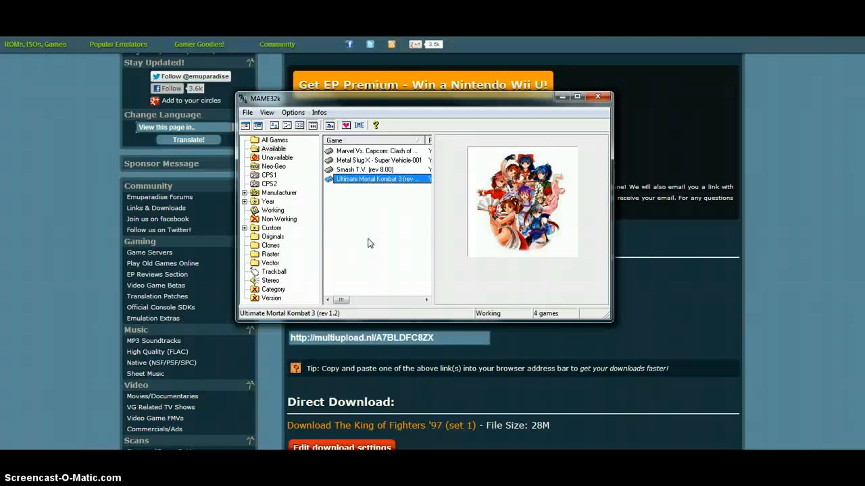
# - Start a network game from MAME32k's File menu to reach The Galaxy server in Kaillera
pyautogui.click(248, 112)
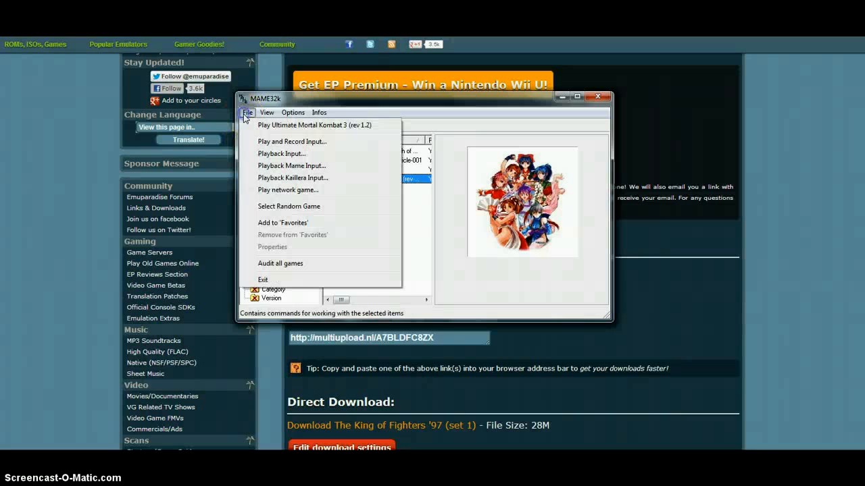
pyautogui.moveTo(288, 190)
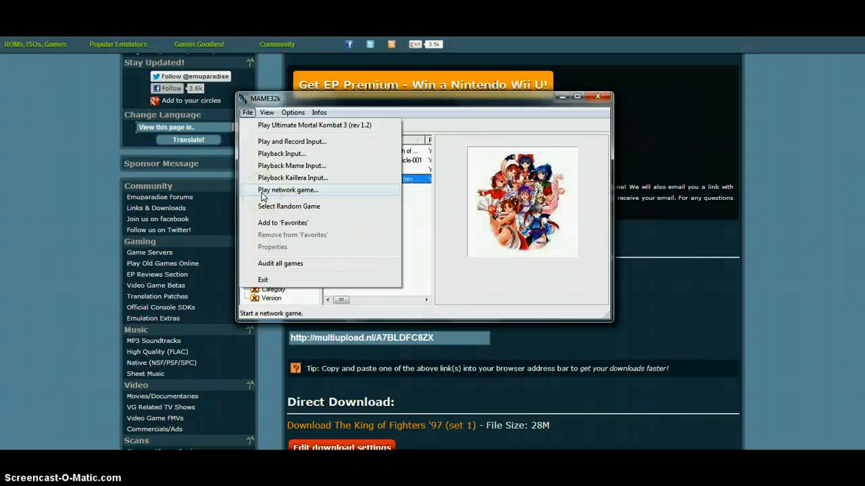
pyautogui.click(289, 190)
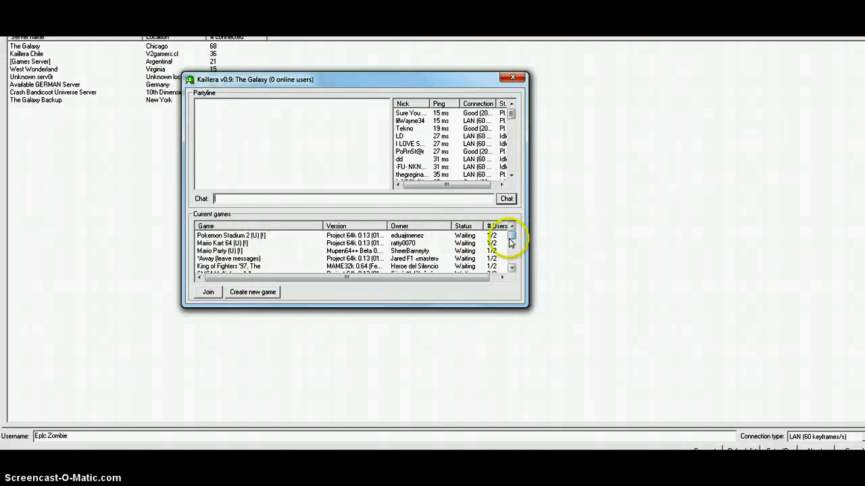
# - Scroll The Galaxy's current games list through waiting and in-progress games, then back to top
pyautogui.click(512, 235)
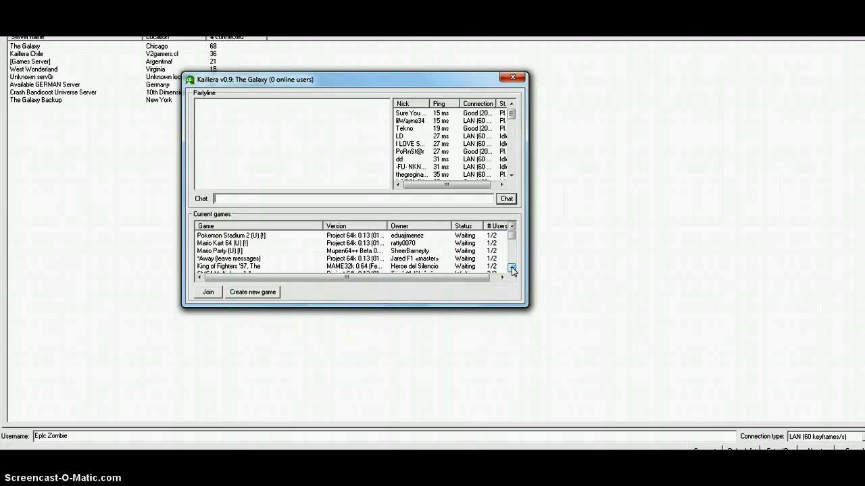
pyautogui.click(511, 268)
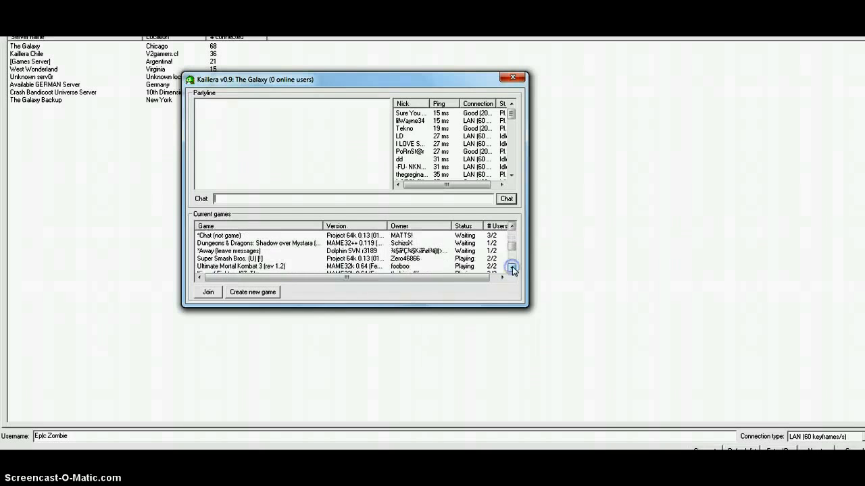
pyautogui.click(513, 226)
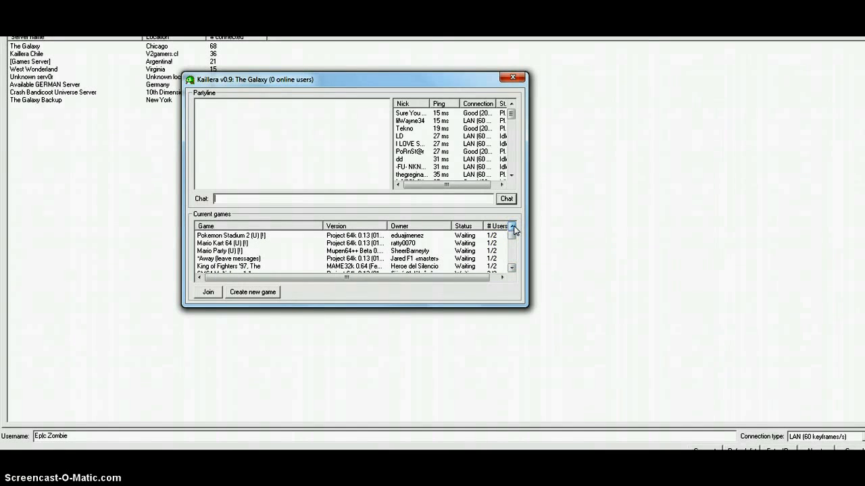
pyautogui.moveTo(511, 77)
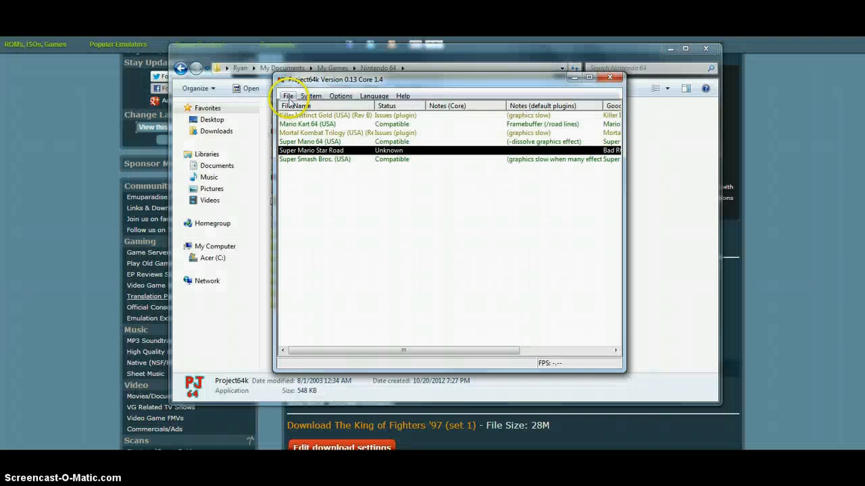
# - Choose Start NetPlay... from Project64k's File menu to show the Kaillera server list
pyautogui.click(288, 95)
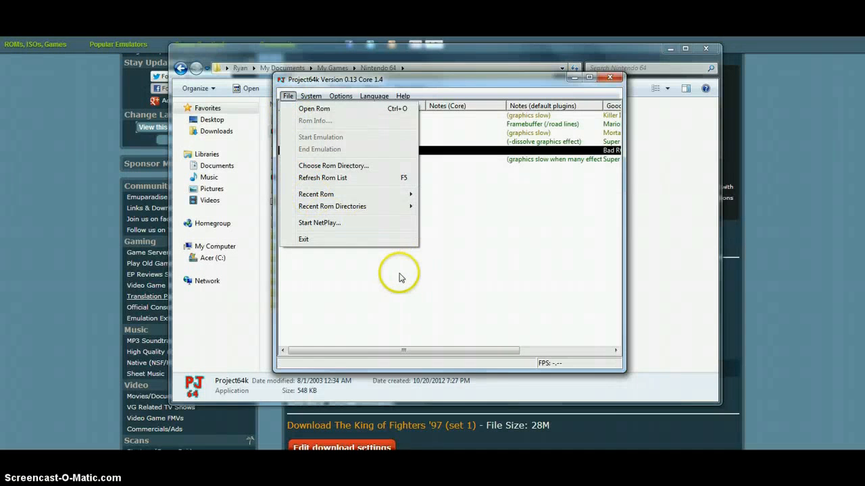
pyautogui.click(289, 96)
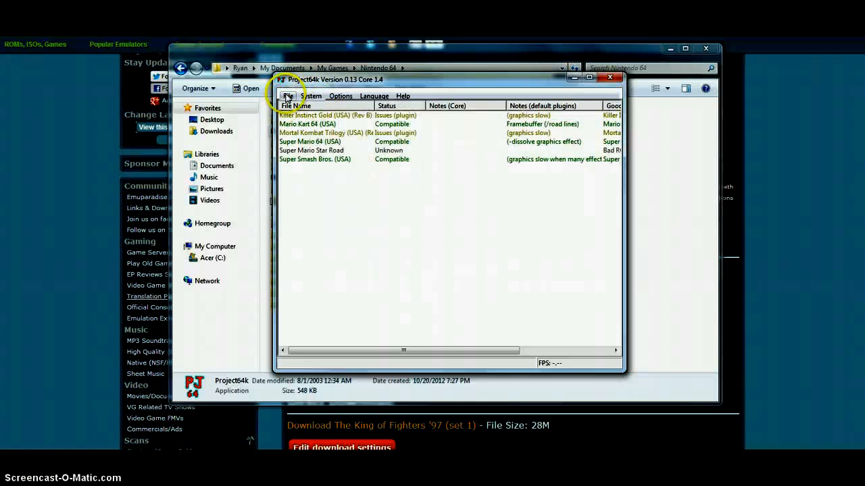
pyautogui.click(289, 96)
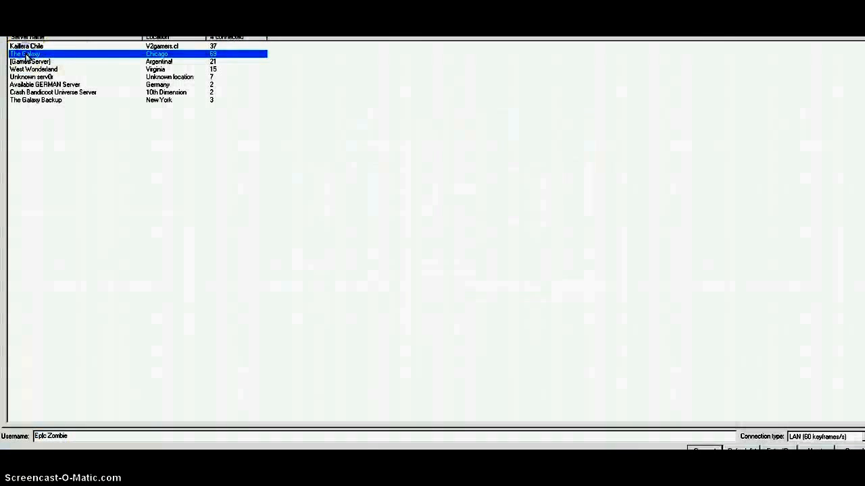
# - Join The Galaxy and run a two-player Super Smash Bros. game to Free-for-all character select
pyautogui.doubleClick(25, 53)
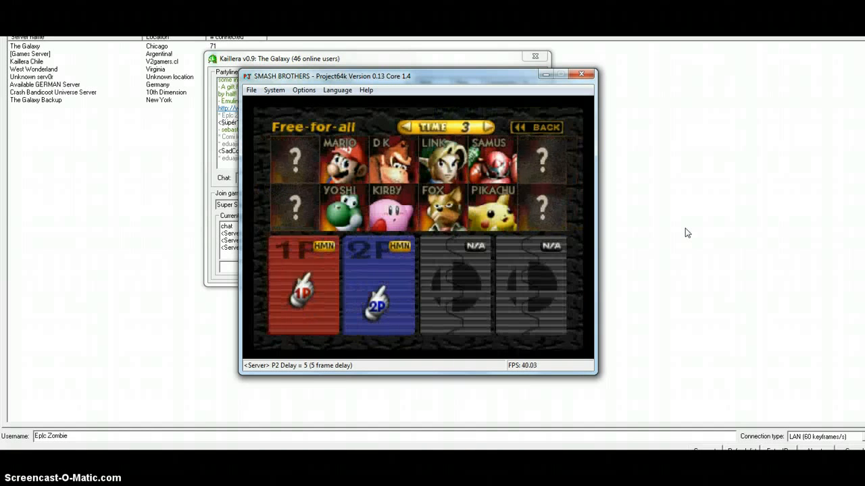
# - End the netplay session and run Super Smash Bros. alone to its title screen
pyautogui.click(339, 203)
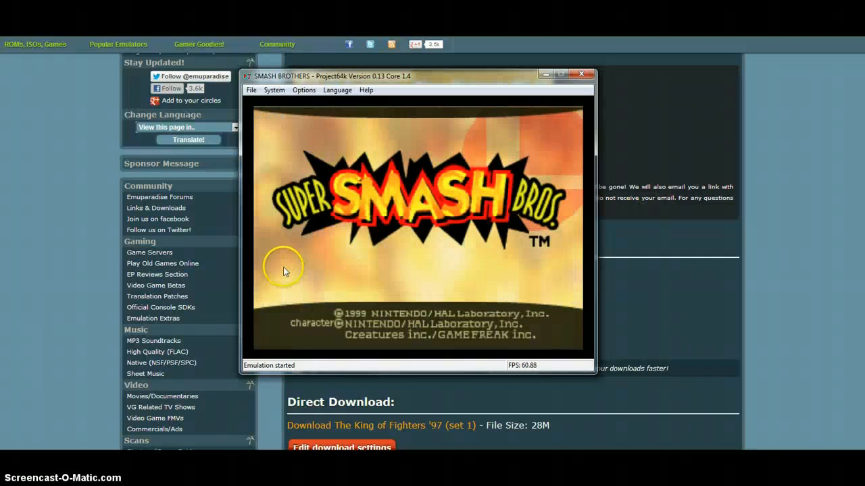
# - Review Project64k's Plugins and Directories settings, then close Settings and resume
pyautogui.click(303, 90)
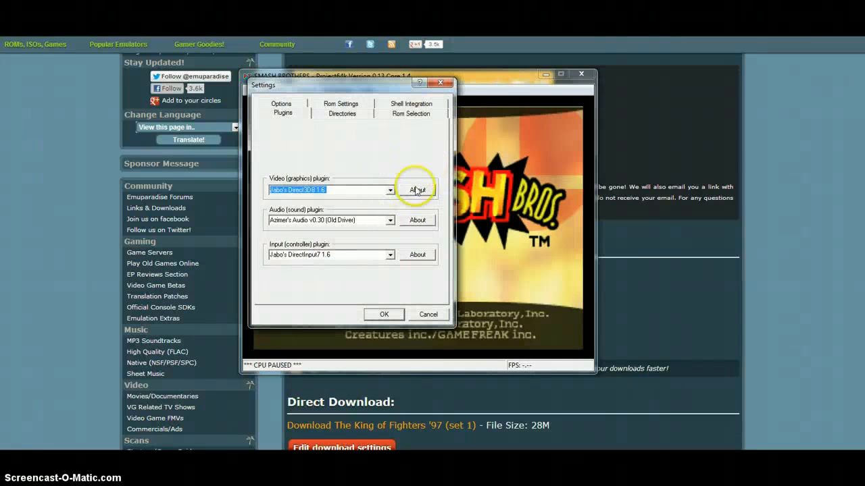
pyautogui.click(342, 108)
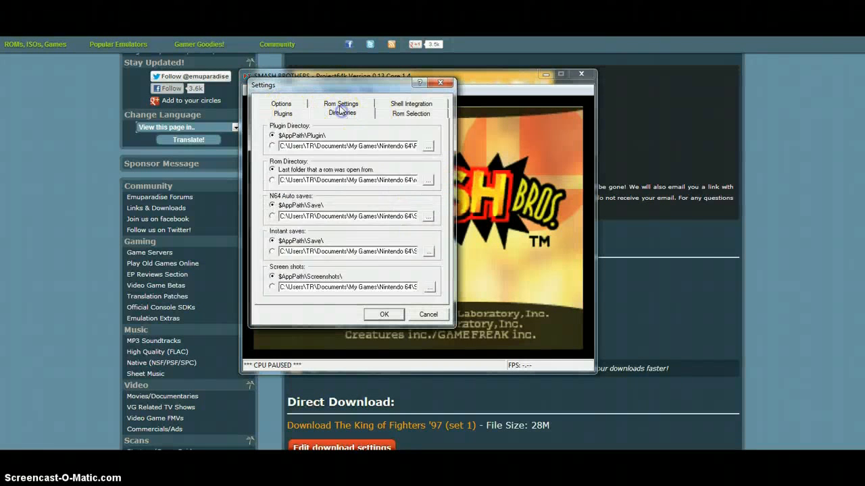
pyautogui.click(282, 113)
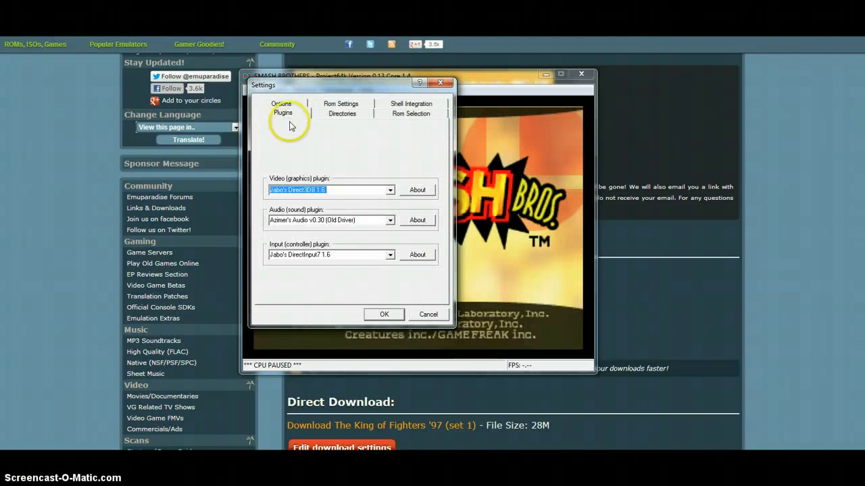
pyautogui.click(304, 90)
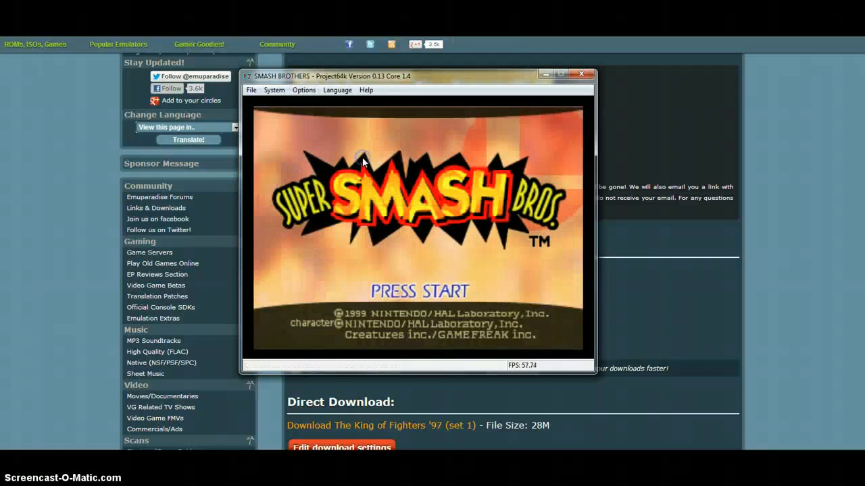
# - Load the sidewinder USB.jsf controller profile from the Nintendo 64 Plugin folder
pyautogui.click(303, 90)
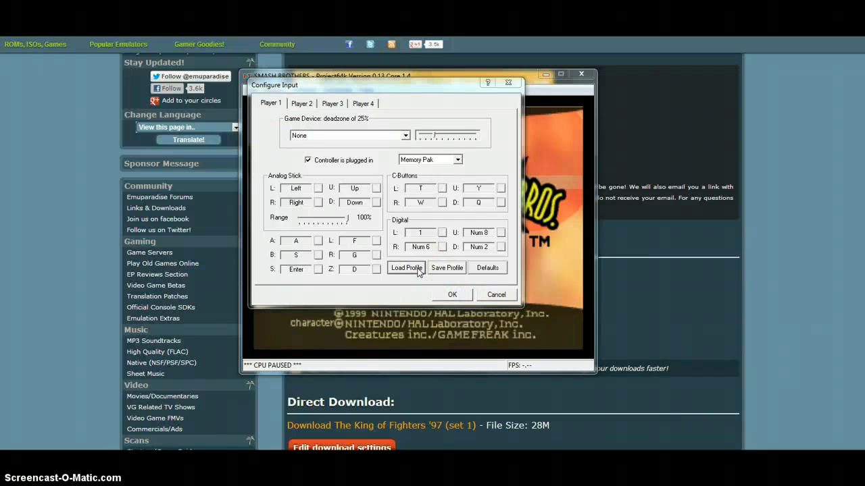
pyautogui.click(406, 268)
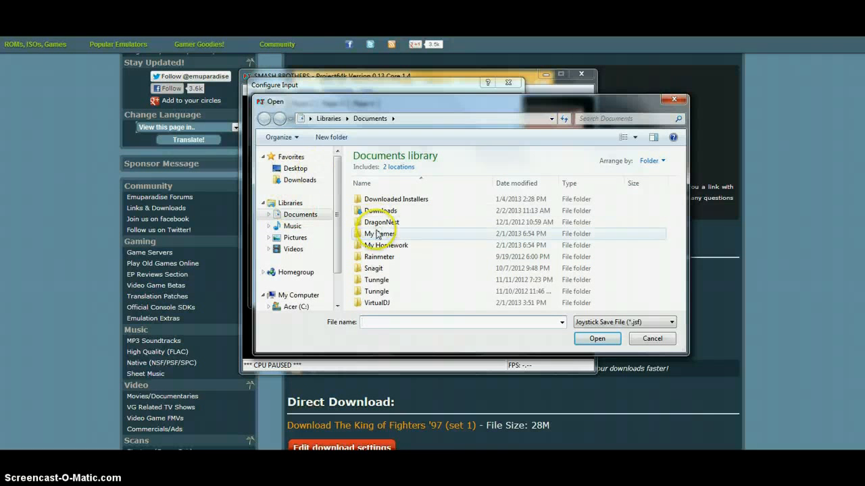
pyautogui.doubleClick(378, 233)
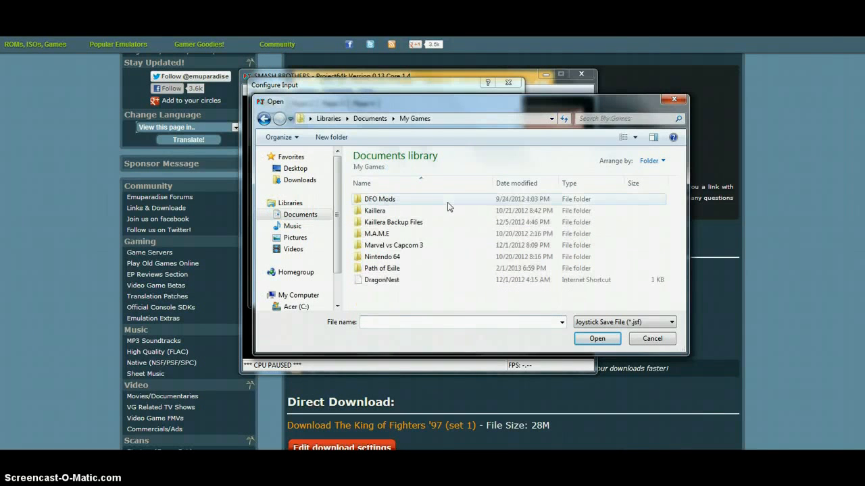
pyautogui.click(382, 257)
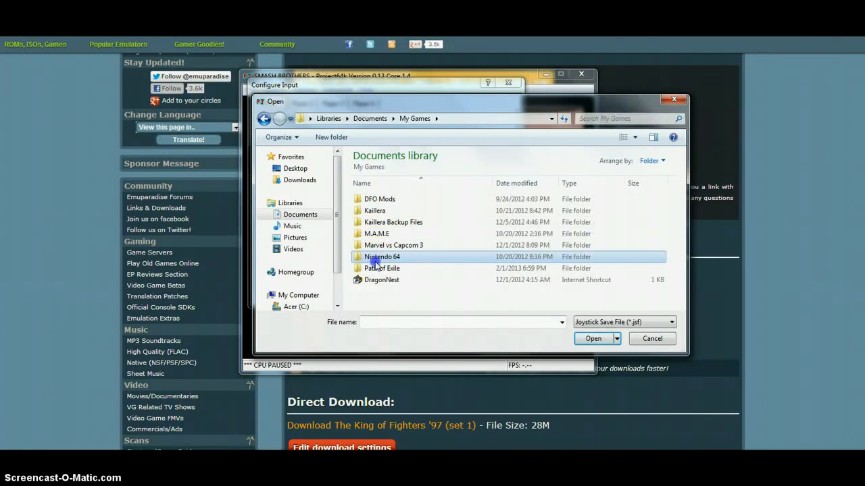
pyautogui.doubleClick(382, 257)
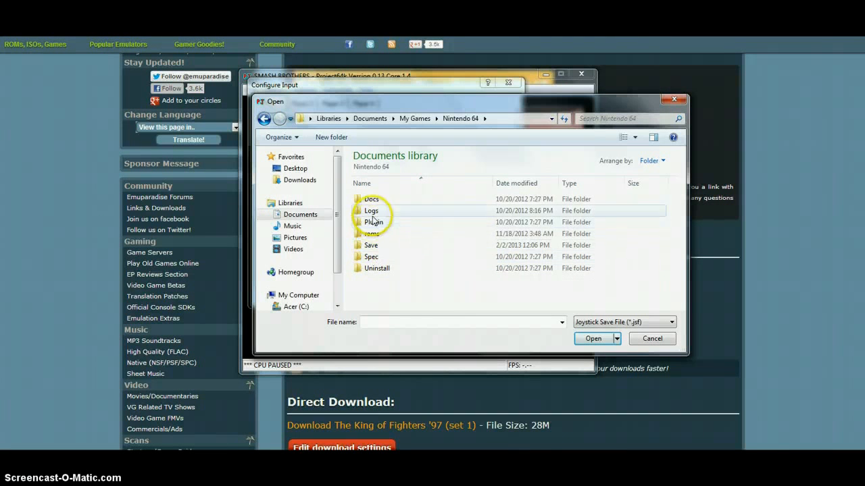
pyautogui.doubleClick(373, 222)
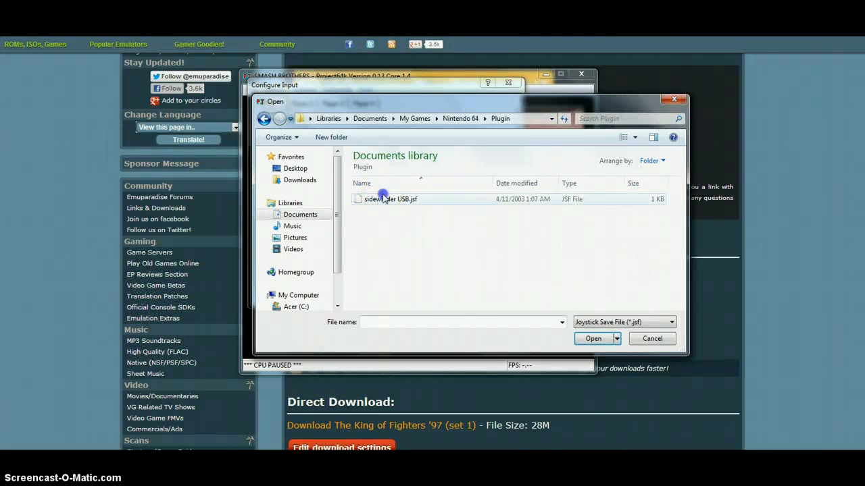
pyautogui.click(391, 199)
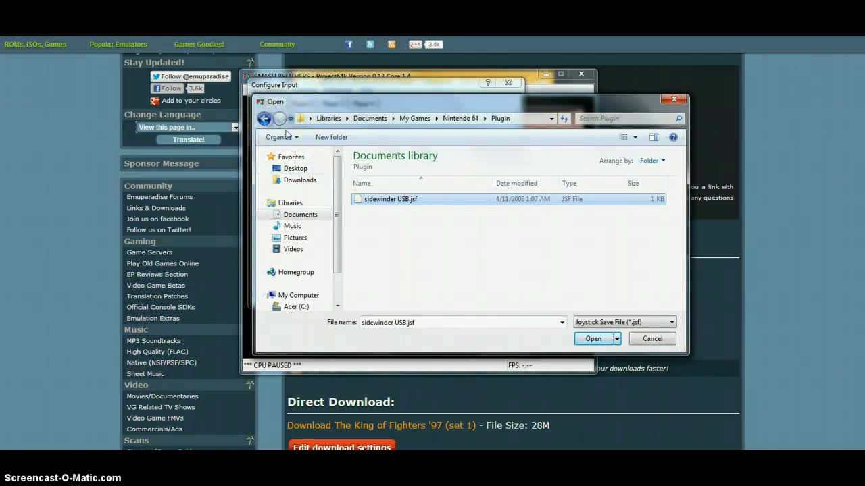
pyautogui.click(264, 118)
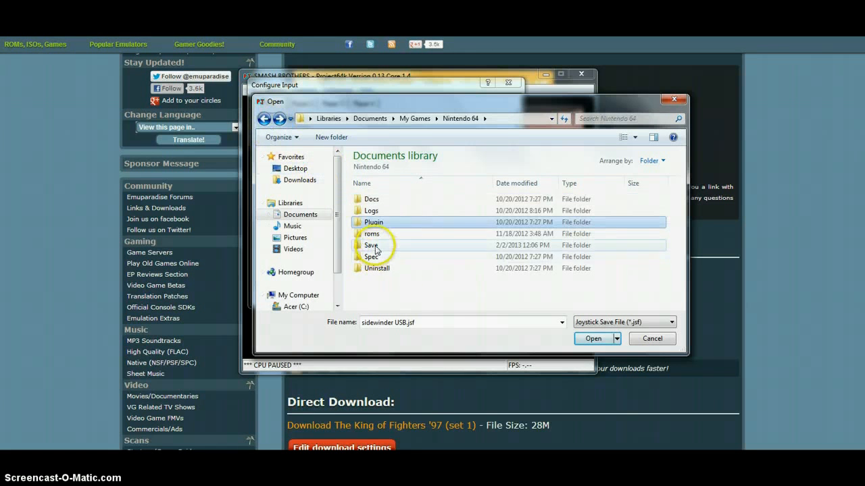
pyautogui.doubleClick(372, 246)
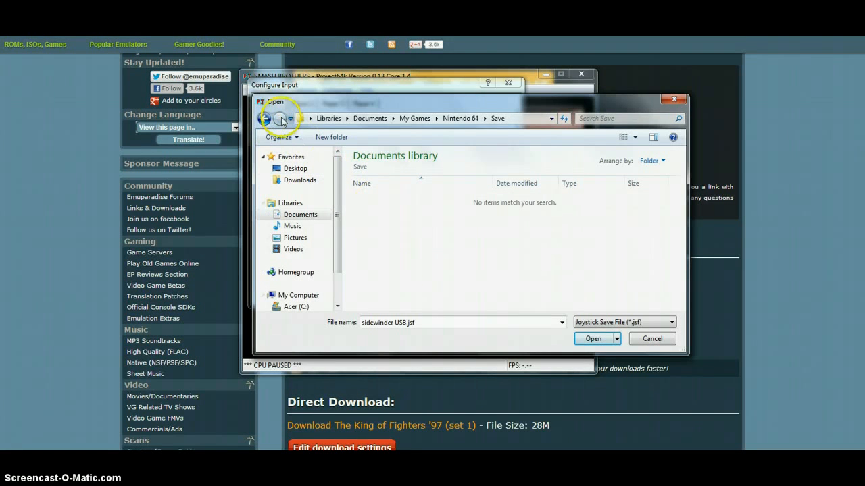
pyautogui.click(265, 119)
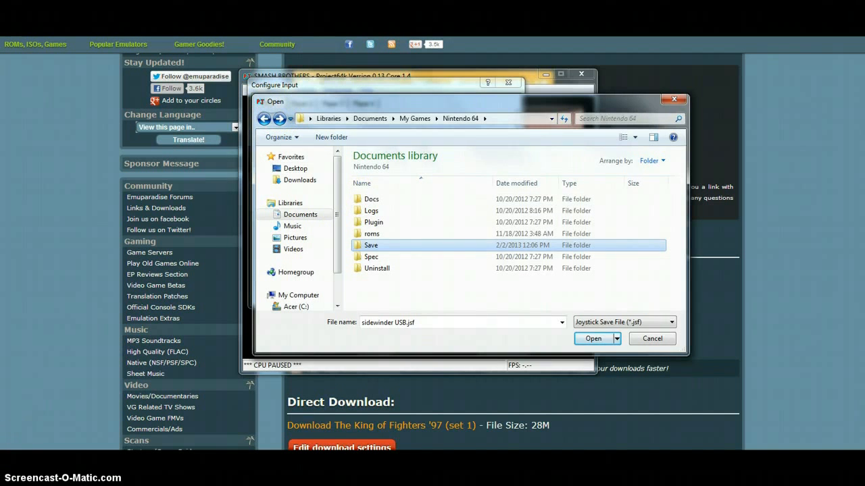
pyautogui.click(592, 338)
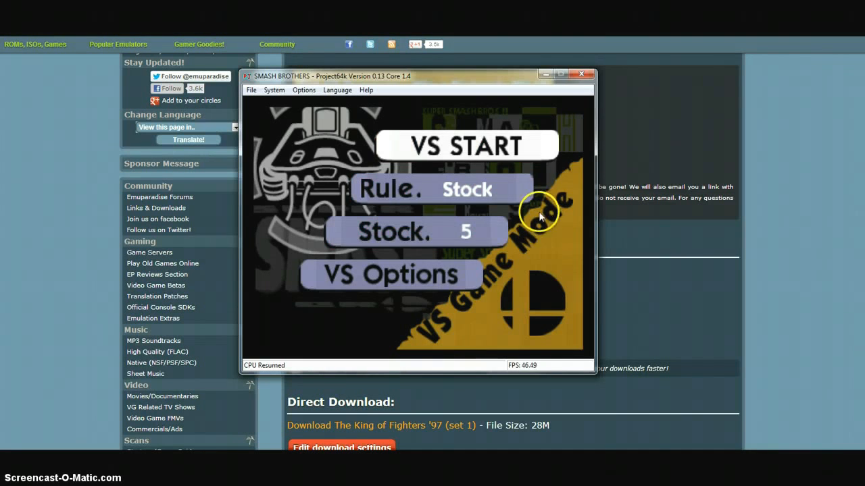
# - Go through VS Mode to the two-player Free-for-all character select with stock 5
pyautogui.click(467, 145)
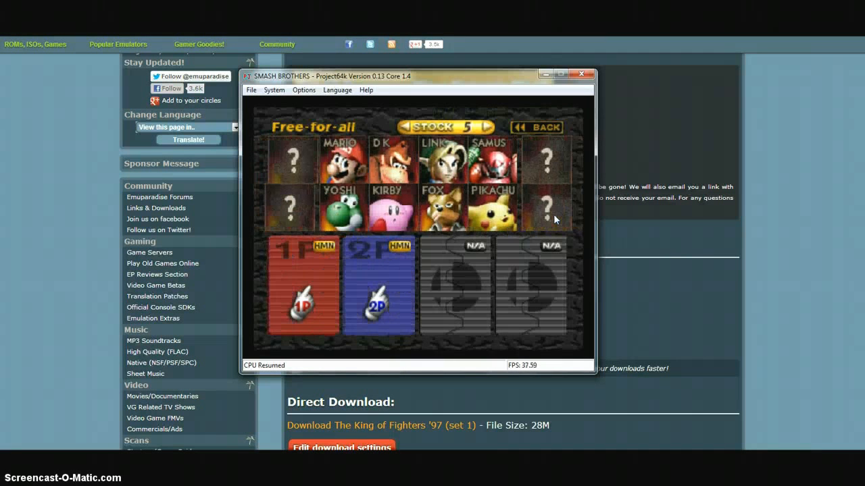